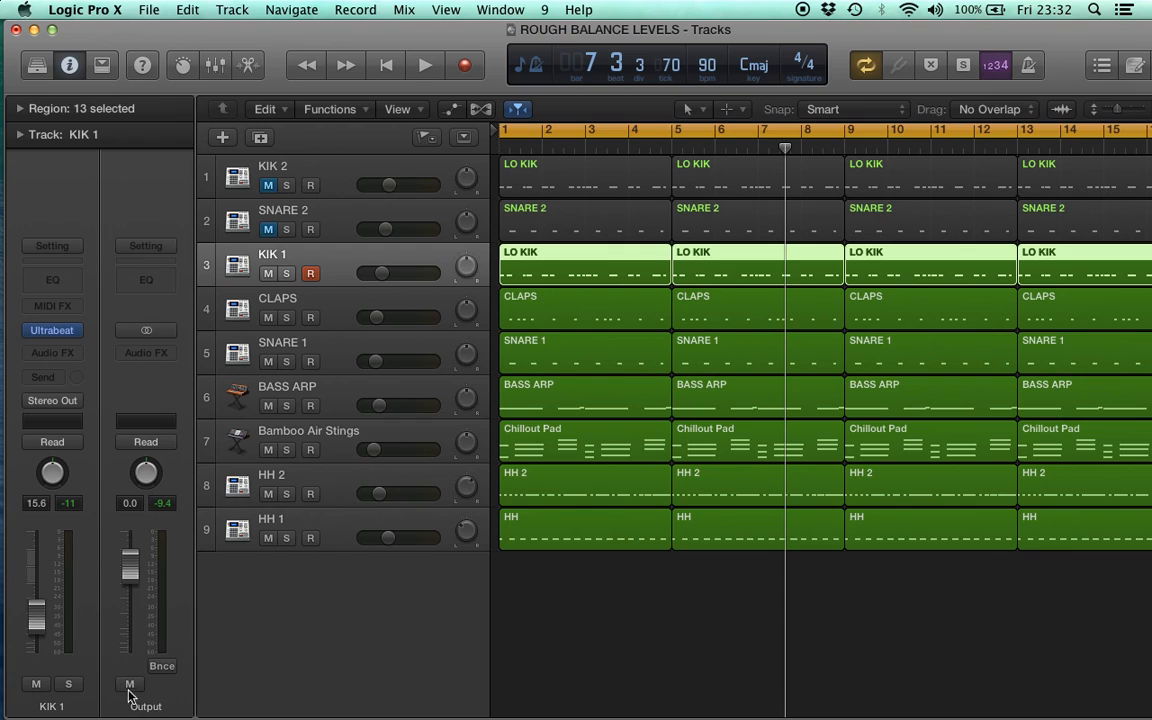
mouse_move(172, 353)
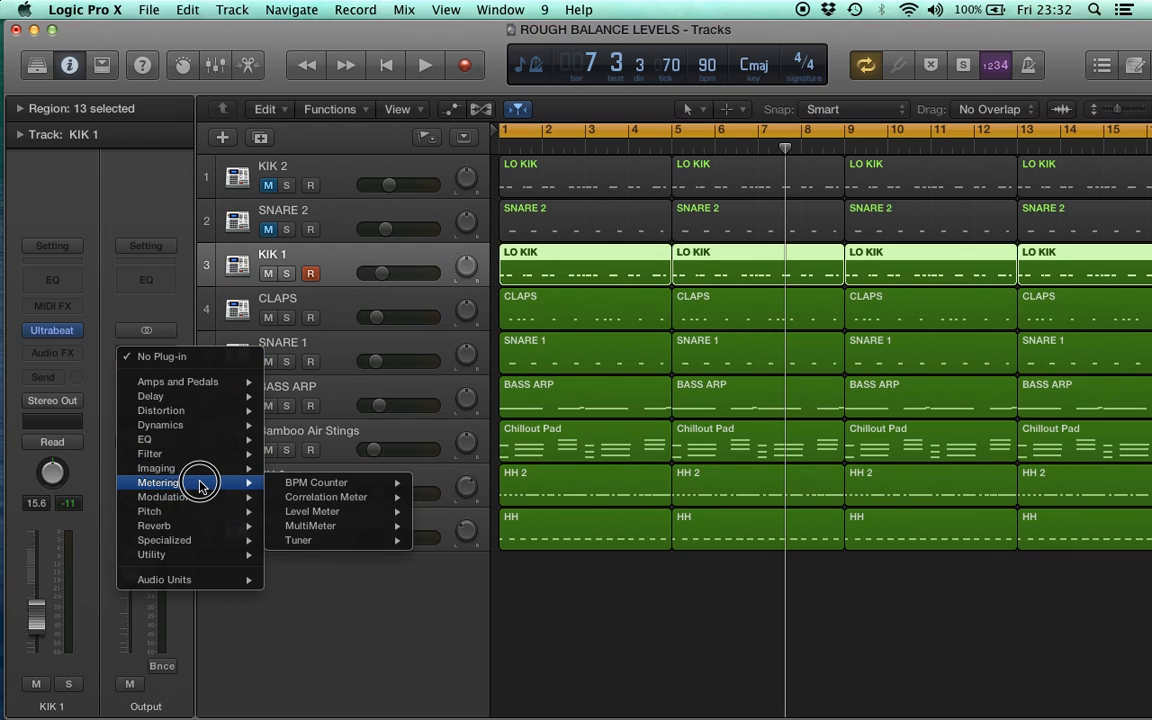
mouse_move(305, 526)
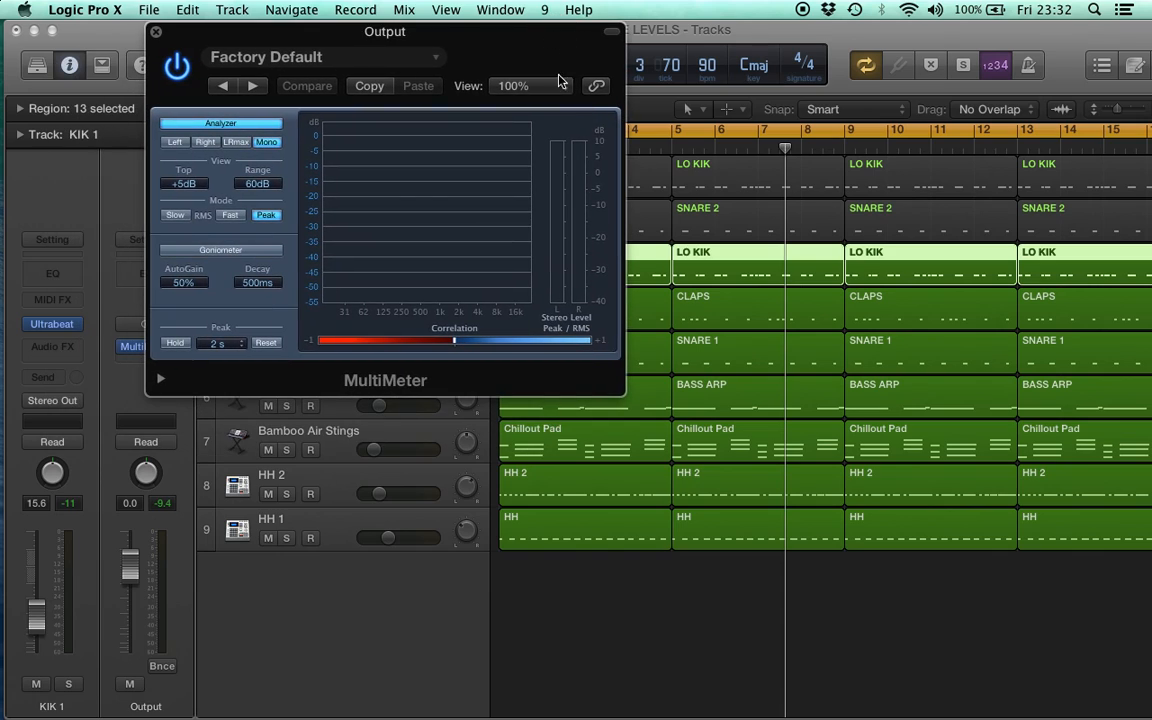
mouse_move(585, 305)
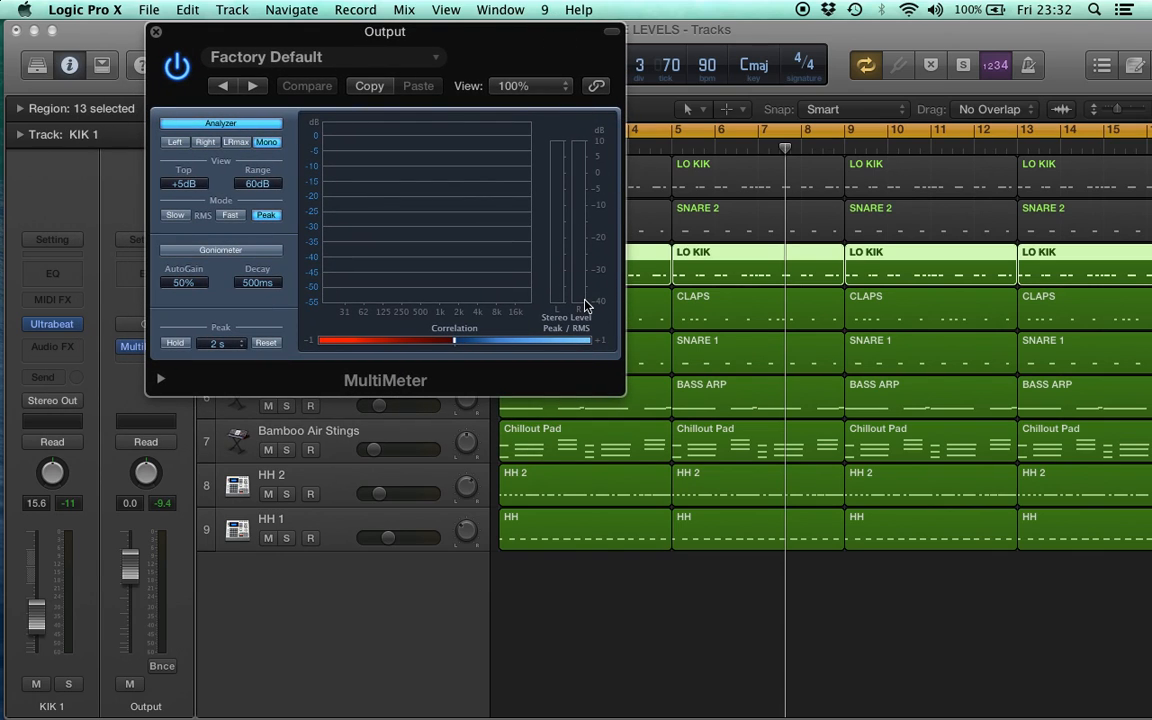
mouse_move(576, 163)
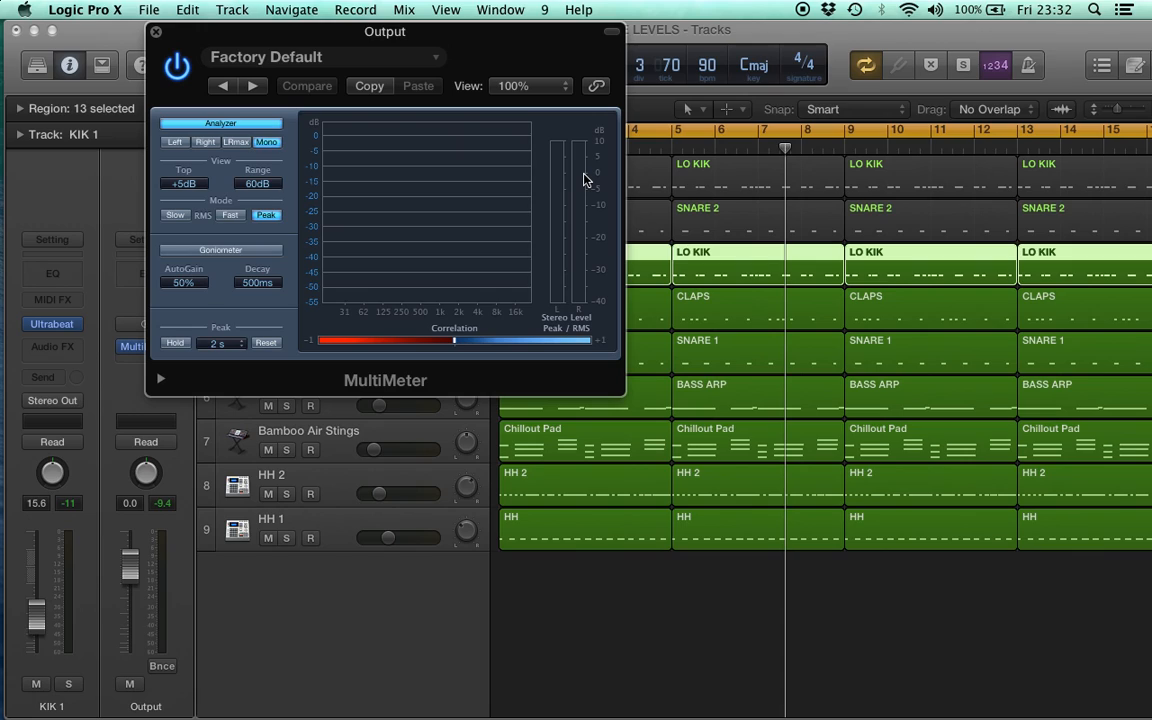
mouse_move(569, 190)
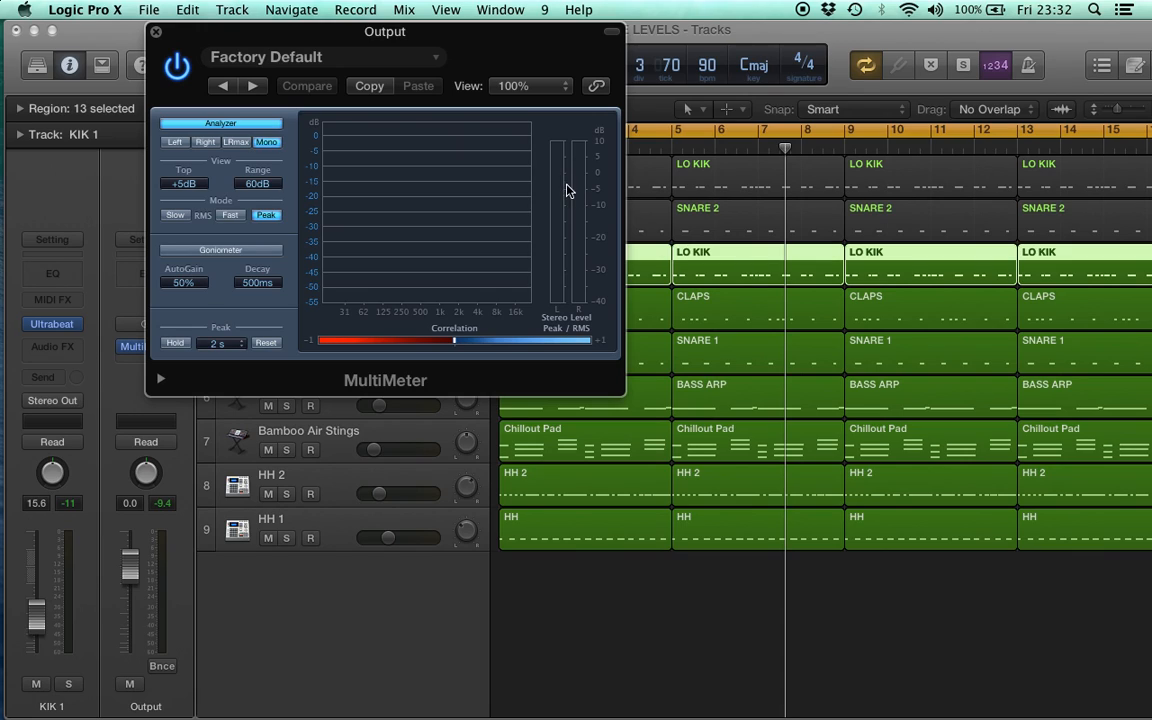
mouse_move(578, 178)
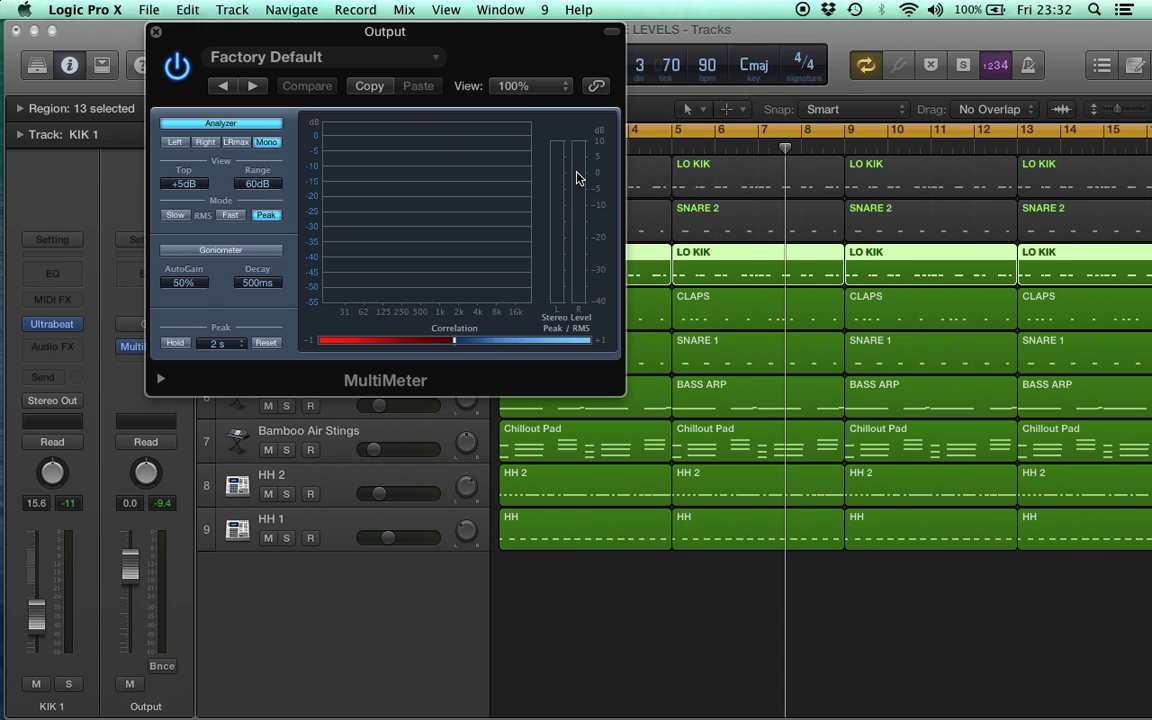
mouse_move(587, 185)
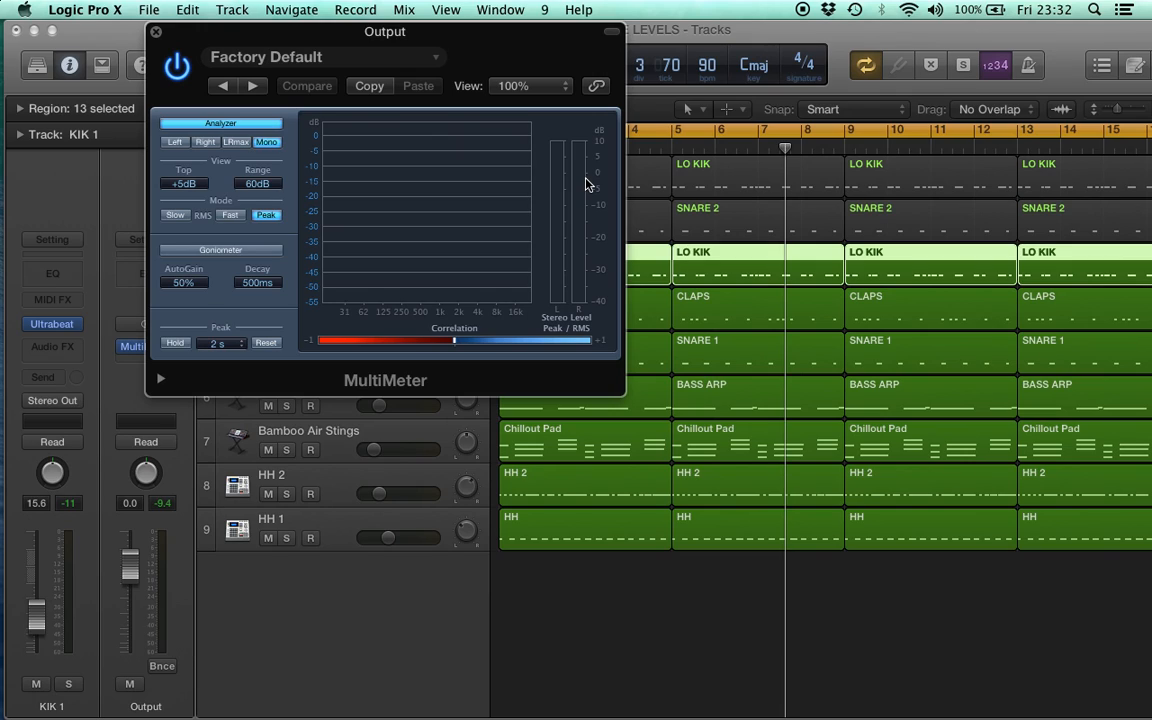
mouse_move(588, 216)
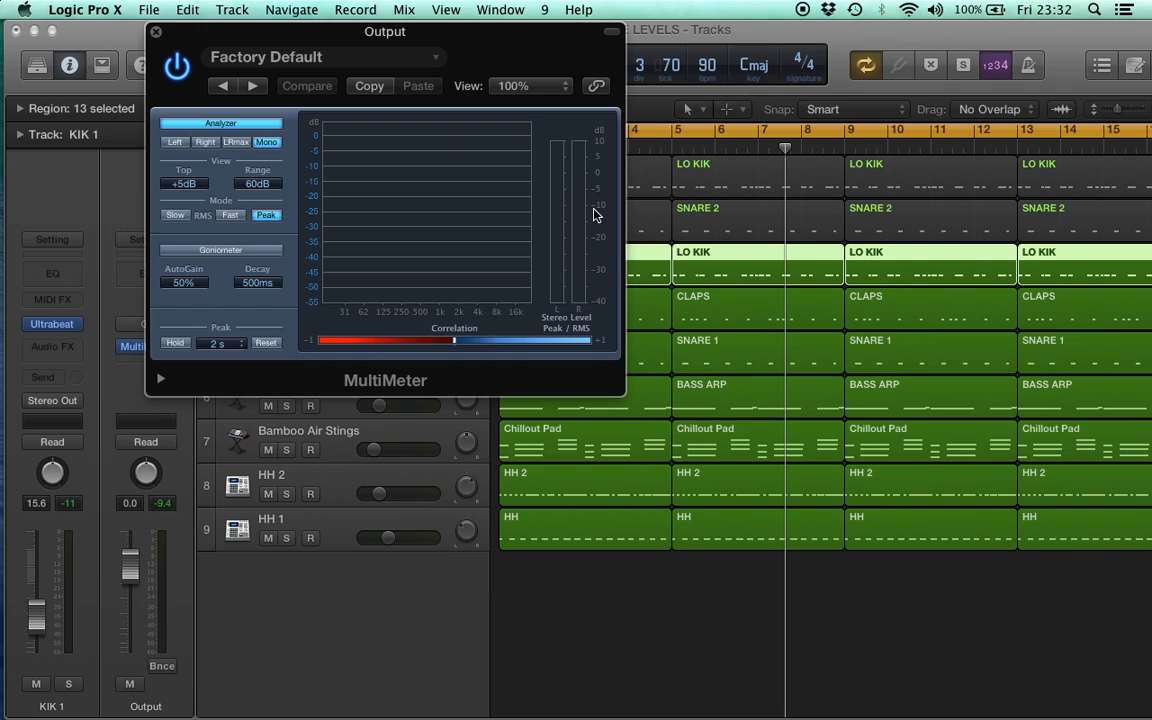
mouse_move(591, 216)
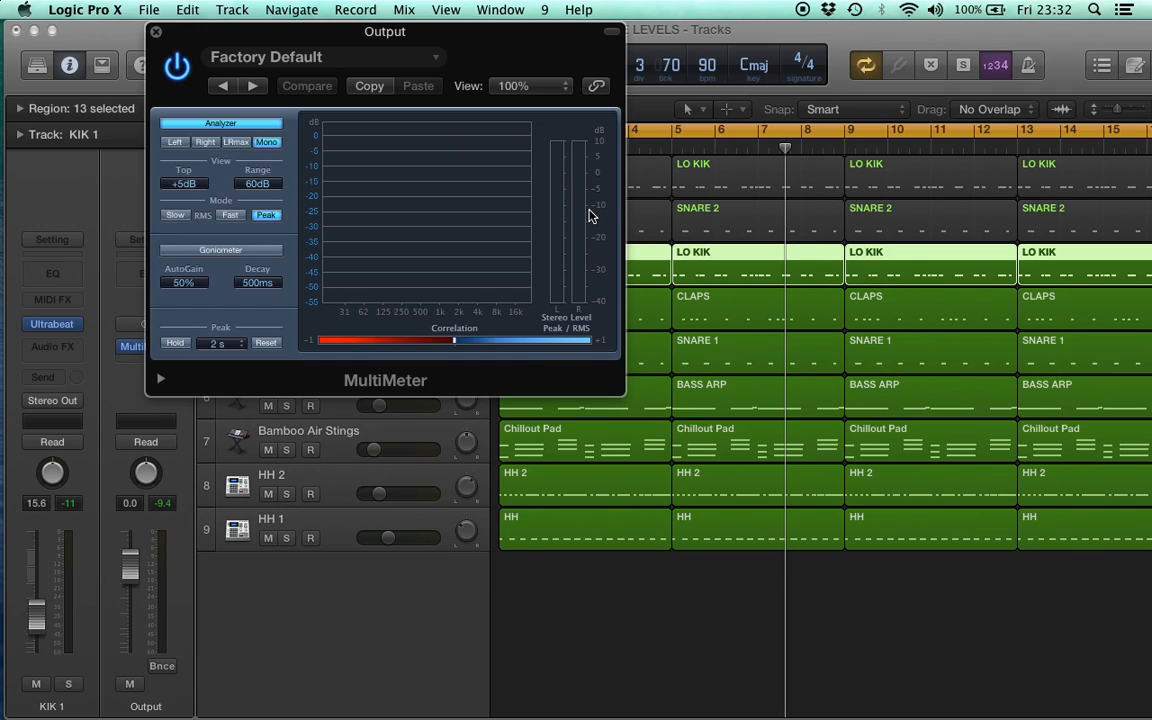
mouse_move(602, 222)
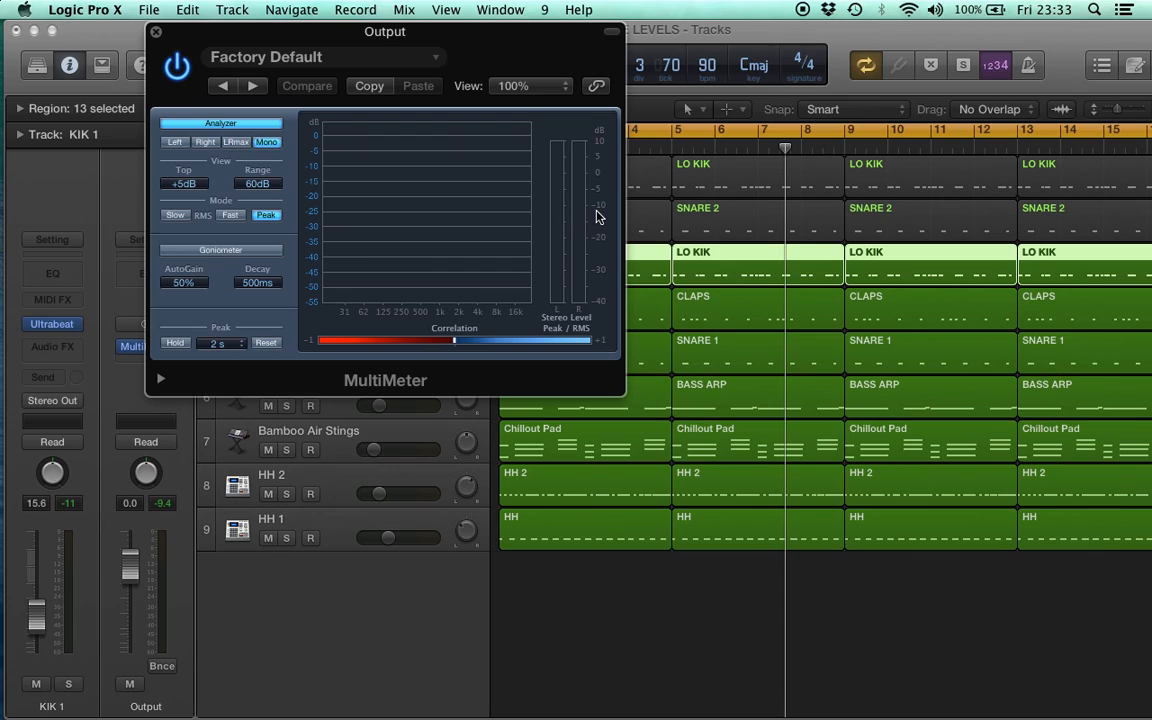
mouse_move(590, 211)
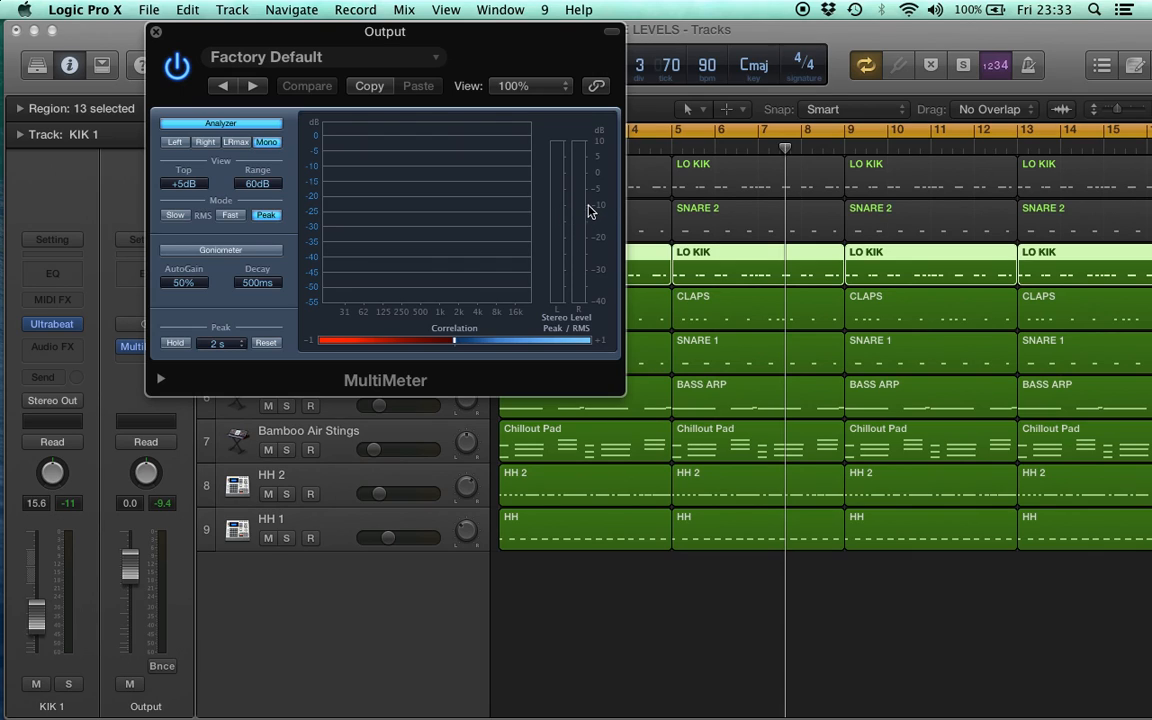
mouse_move(589, 220)
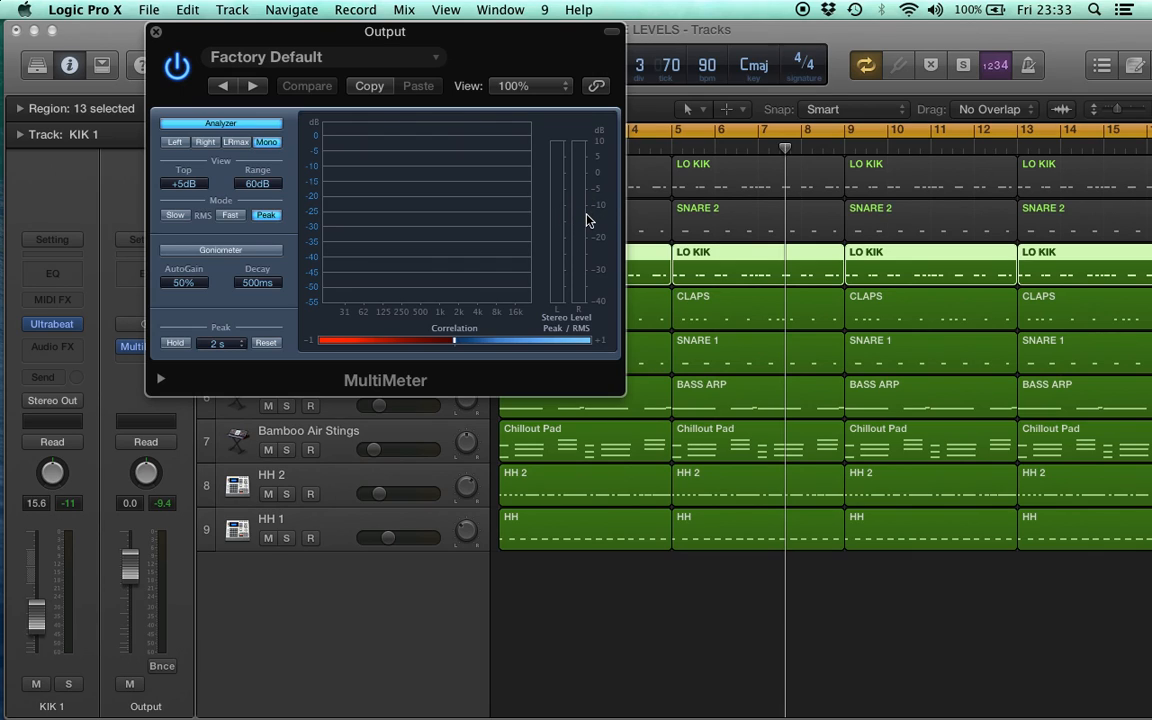
Step: Drag the MultiMeter window right so the track names are visible
drag(384, 31, 876, 116)
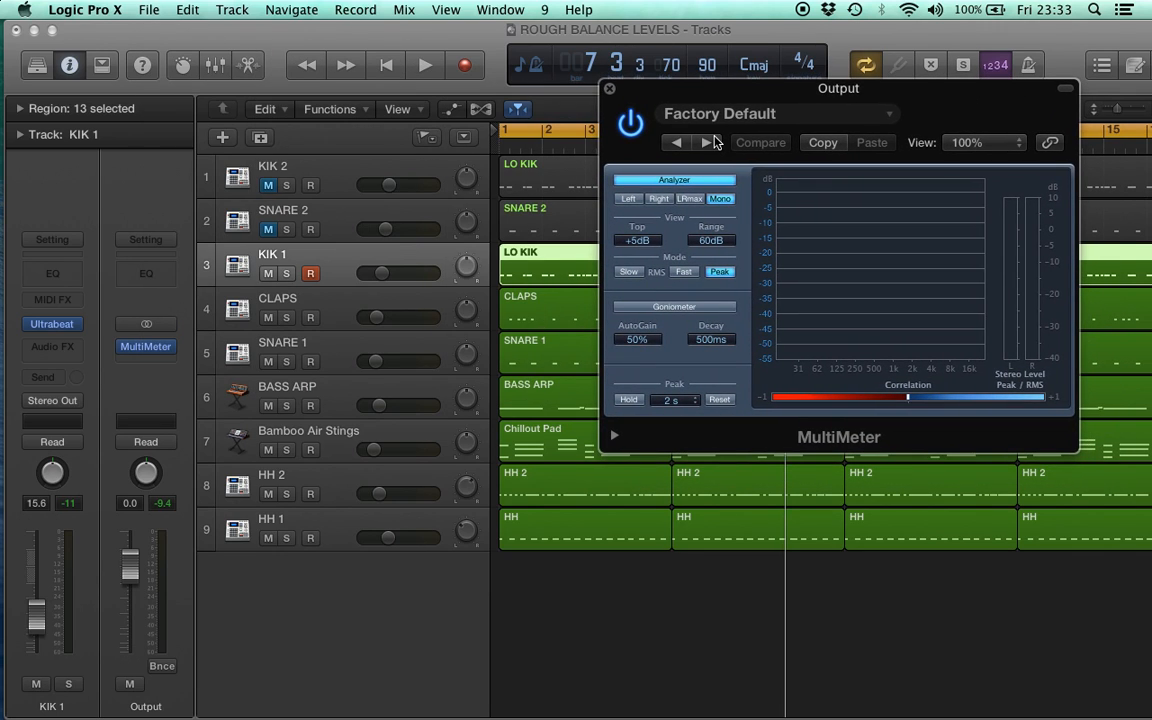
mouse_move(662, 102)
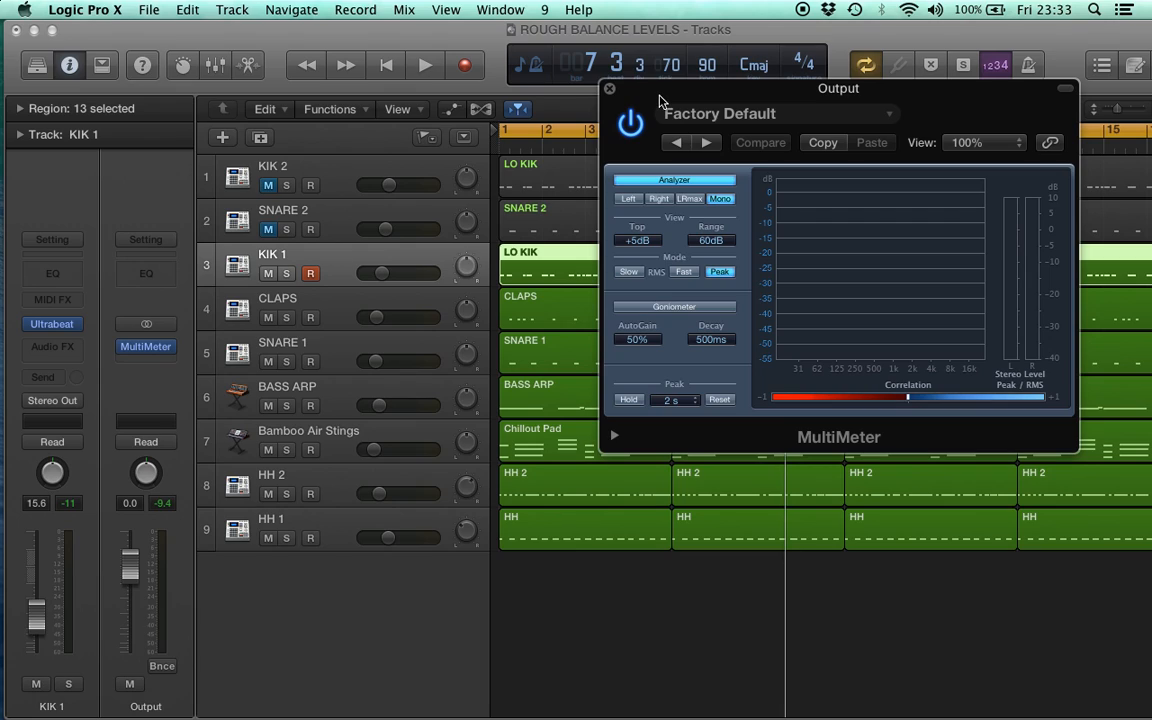
mouse_move(1047, 276)
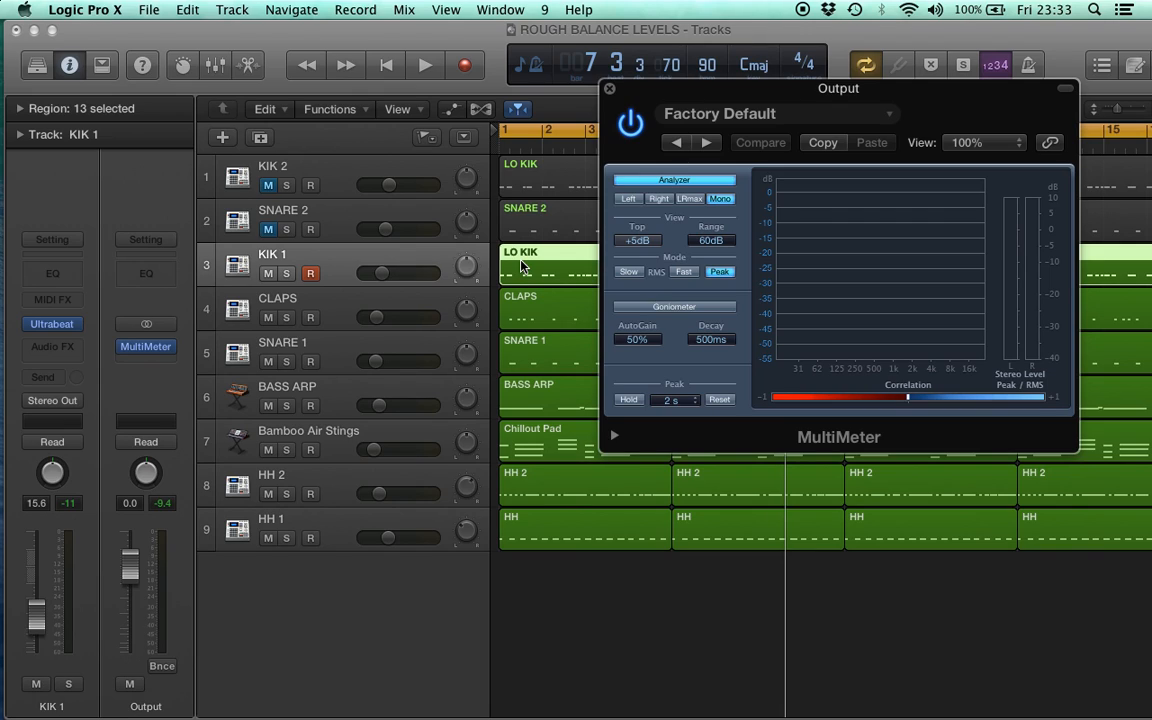
mouse_move(540, 375)
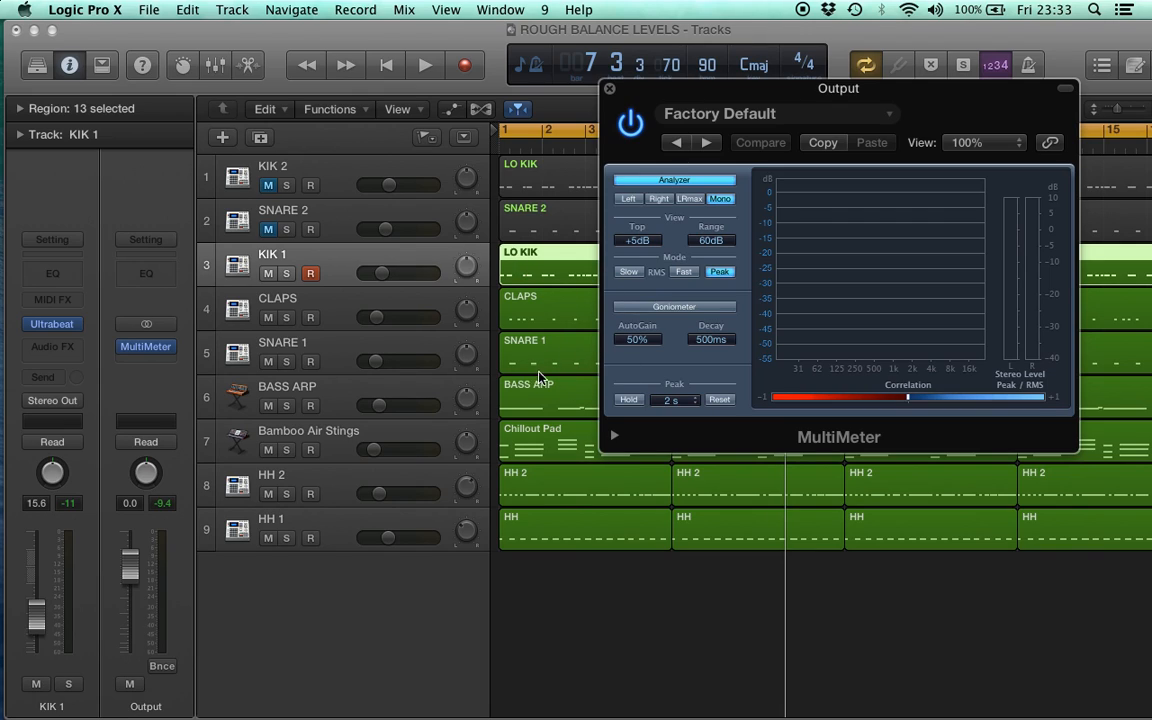
mouse_move(560, 295)
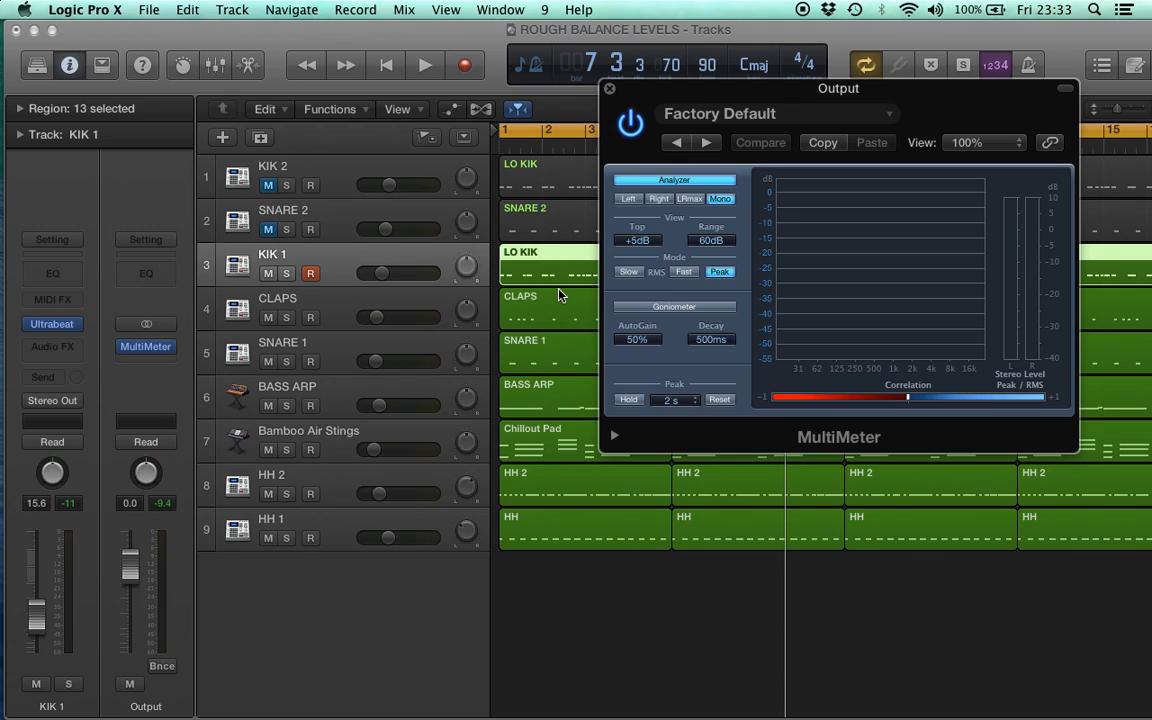
mouse_move(552, 277)
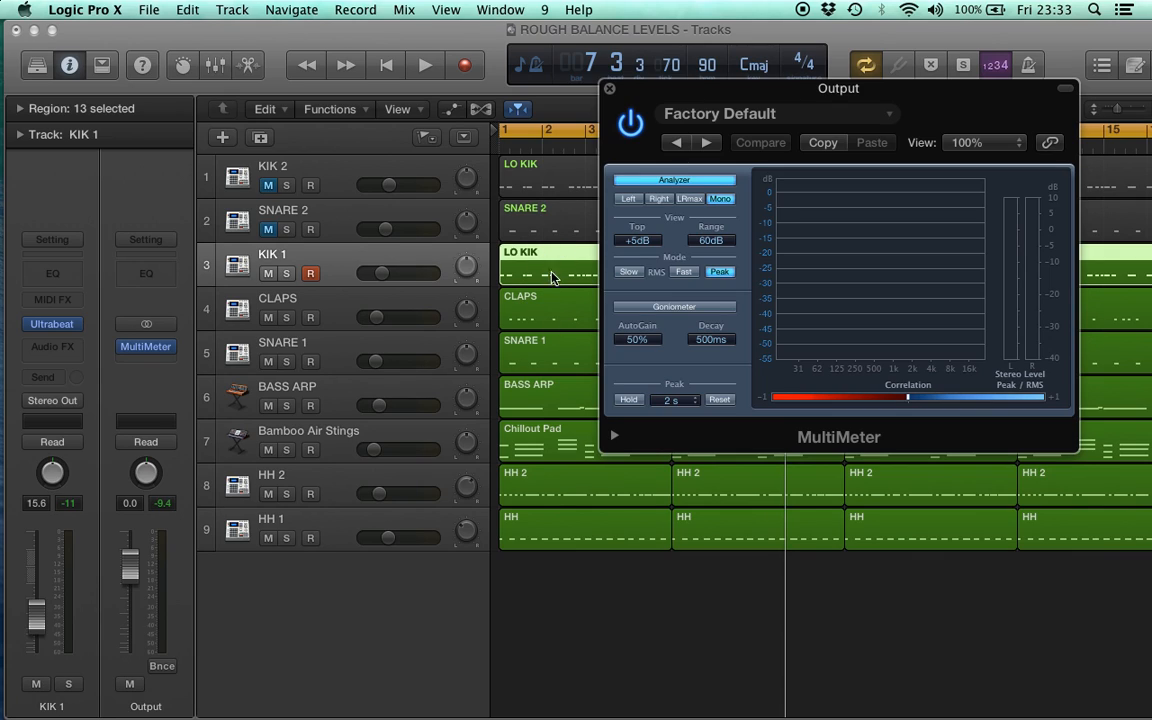
mouse_move(553, 287)
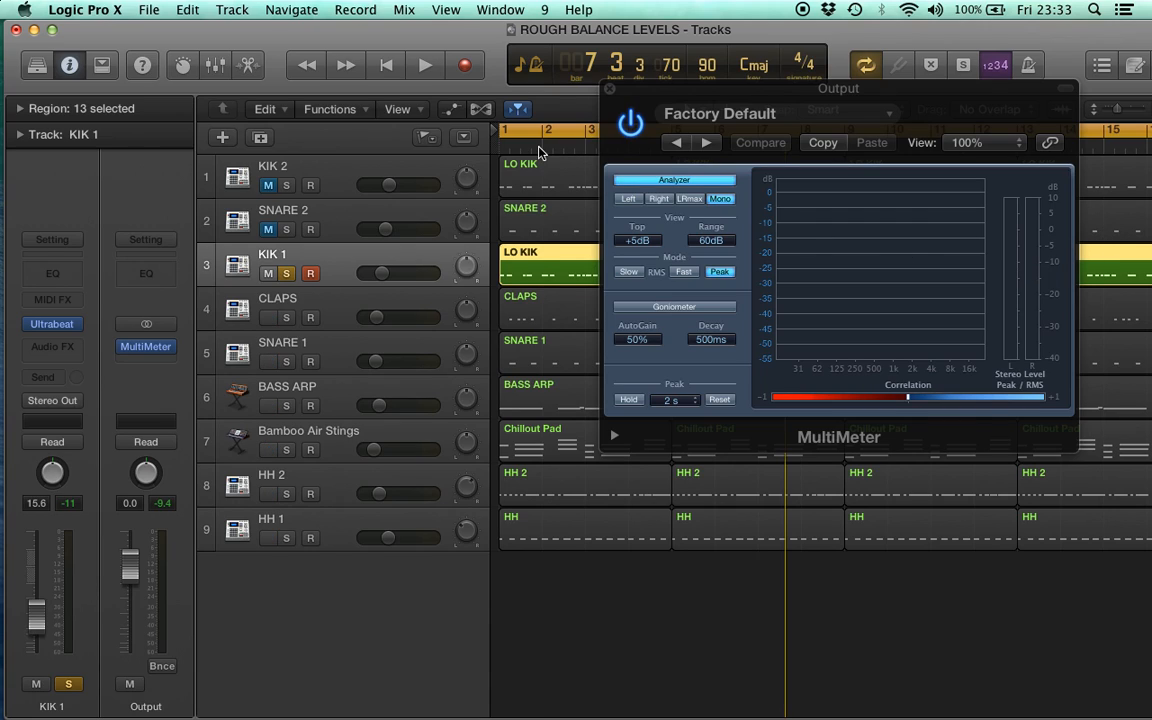
Step: Play the soloed kick, stop, add KIK 2 to the solo, and play again
click(421, 65)
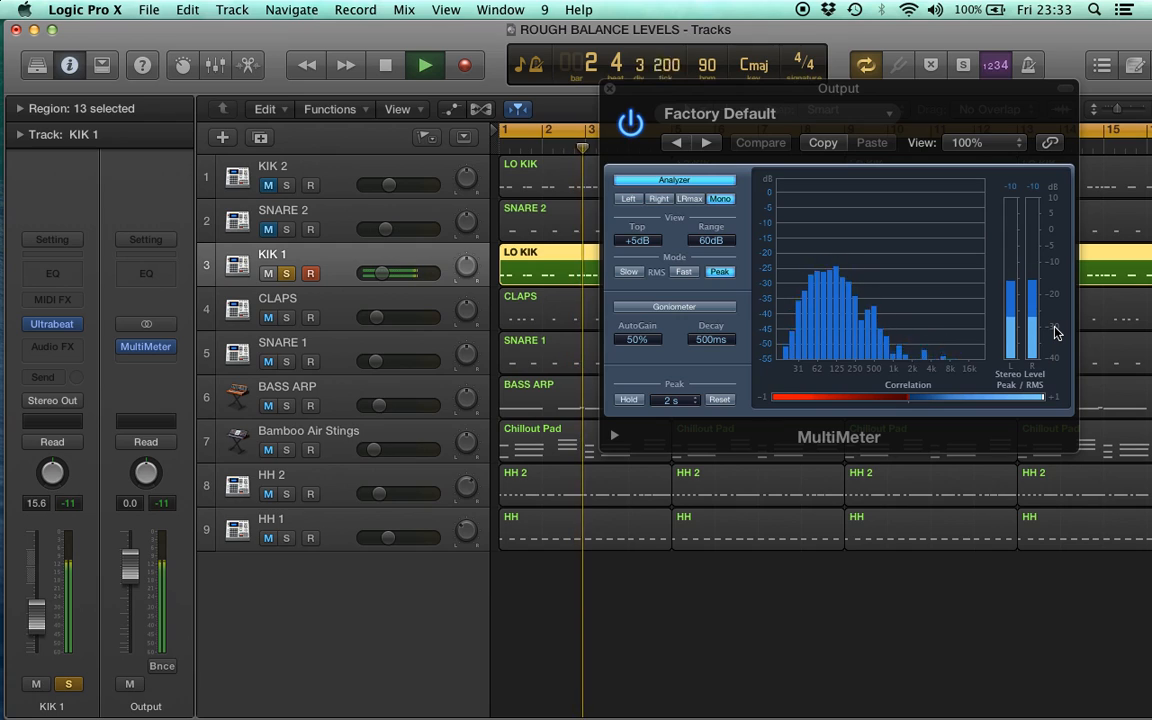
click(424, 65)
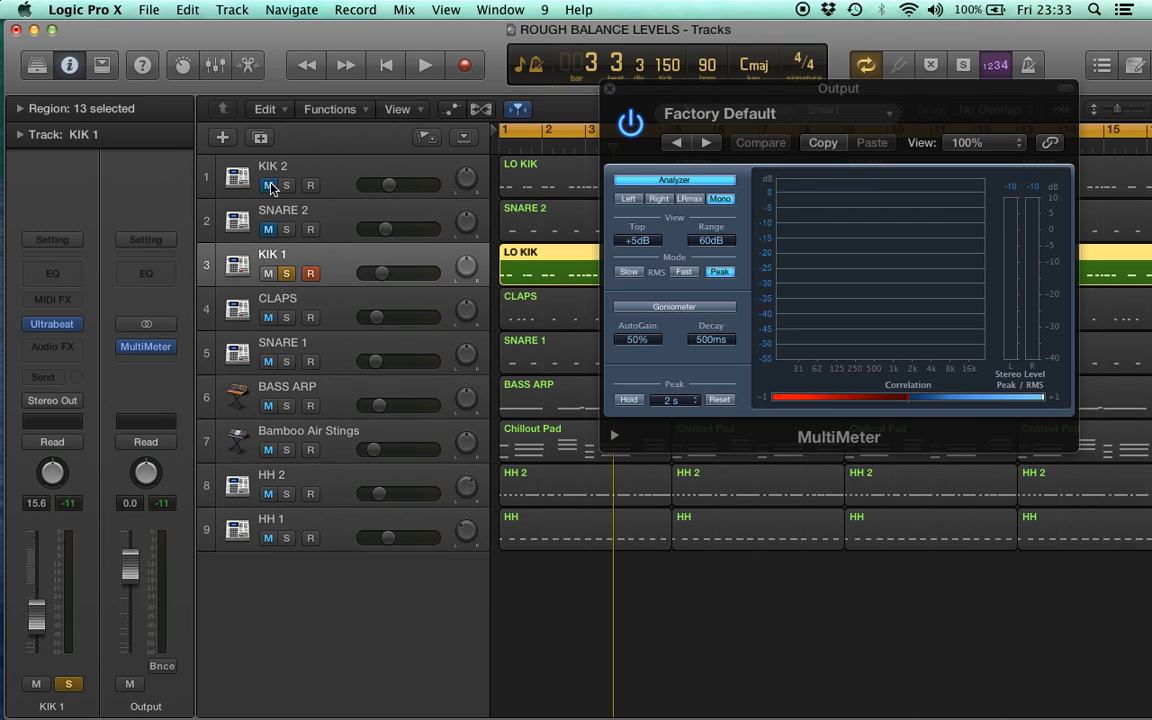
click(267, 185)
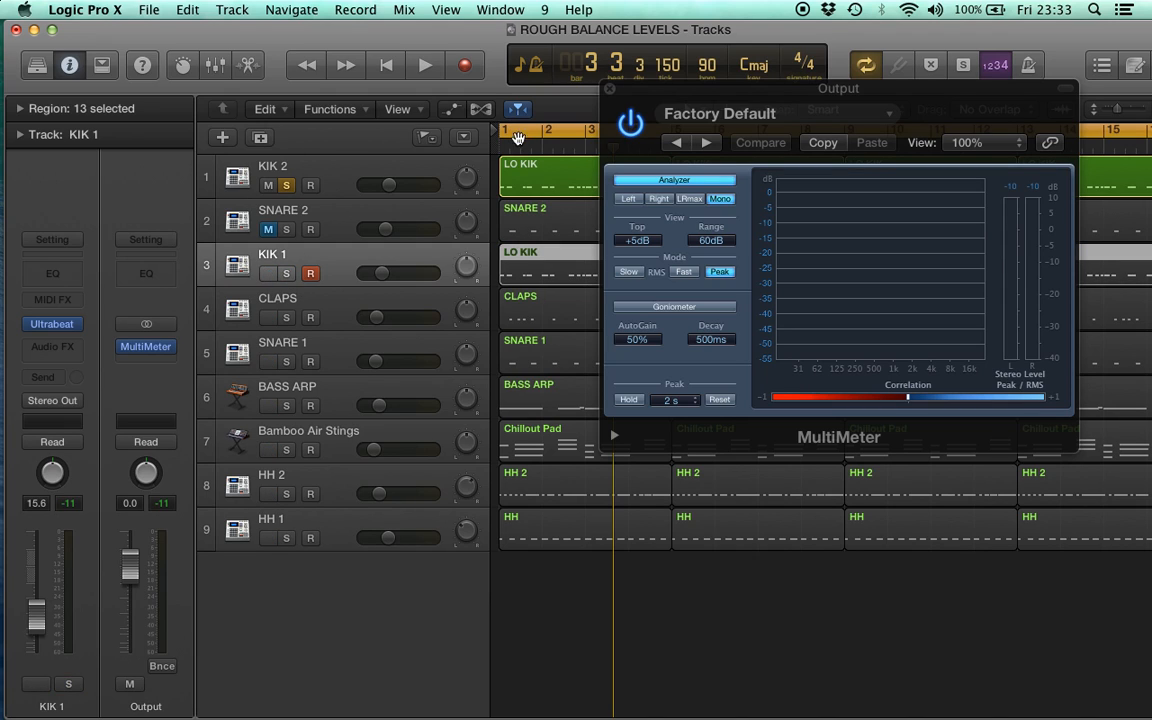
click(419, 65)
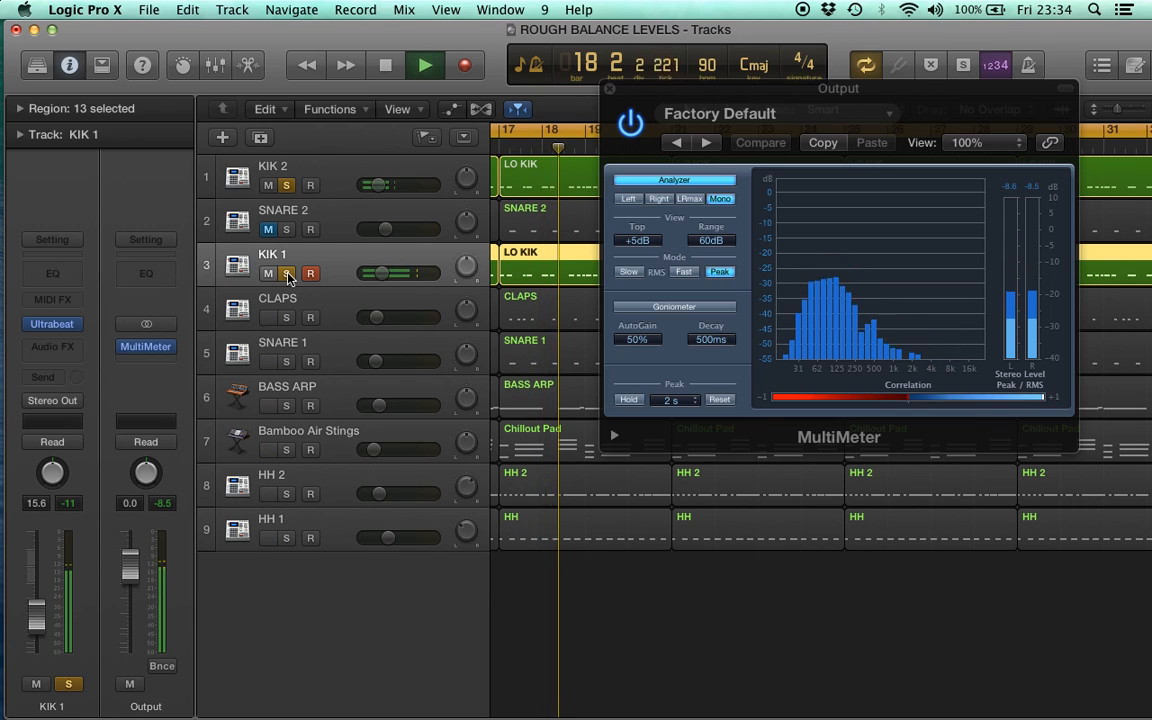
Step: Take the solo off KIK 1 and solo the CLAPS track
click(426, 65)
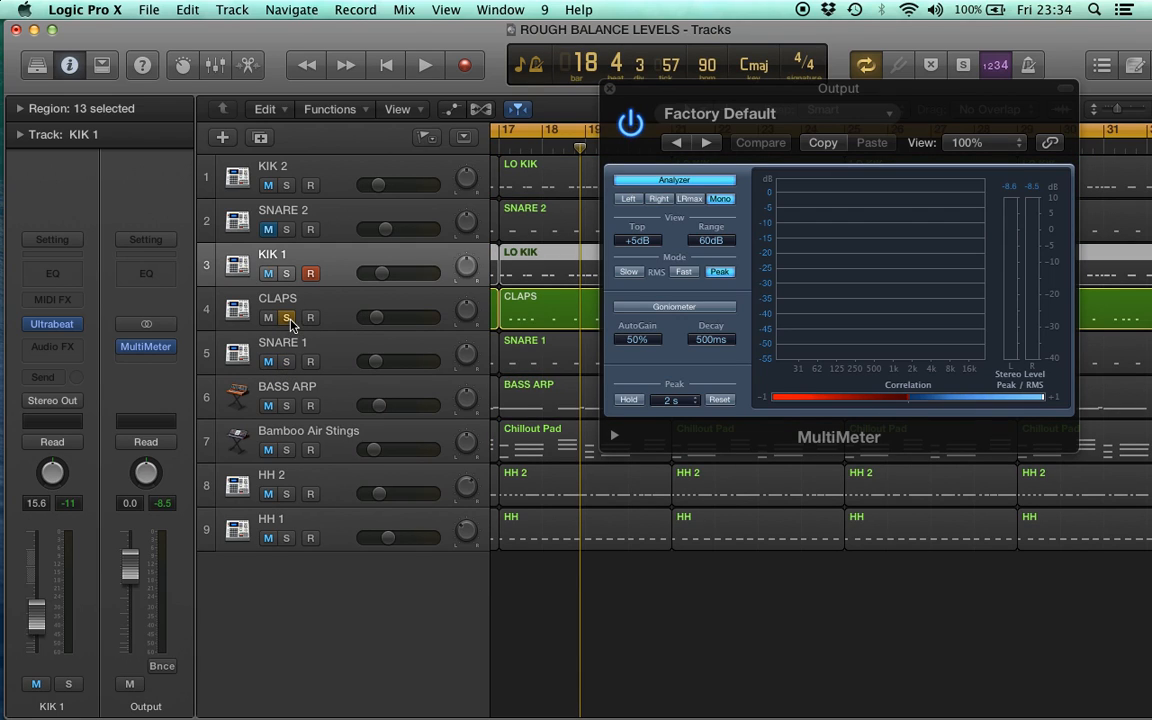
click(286, 362)
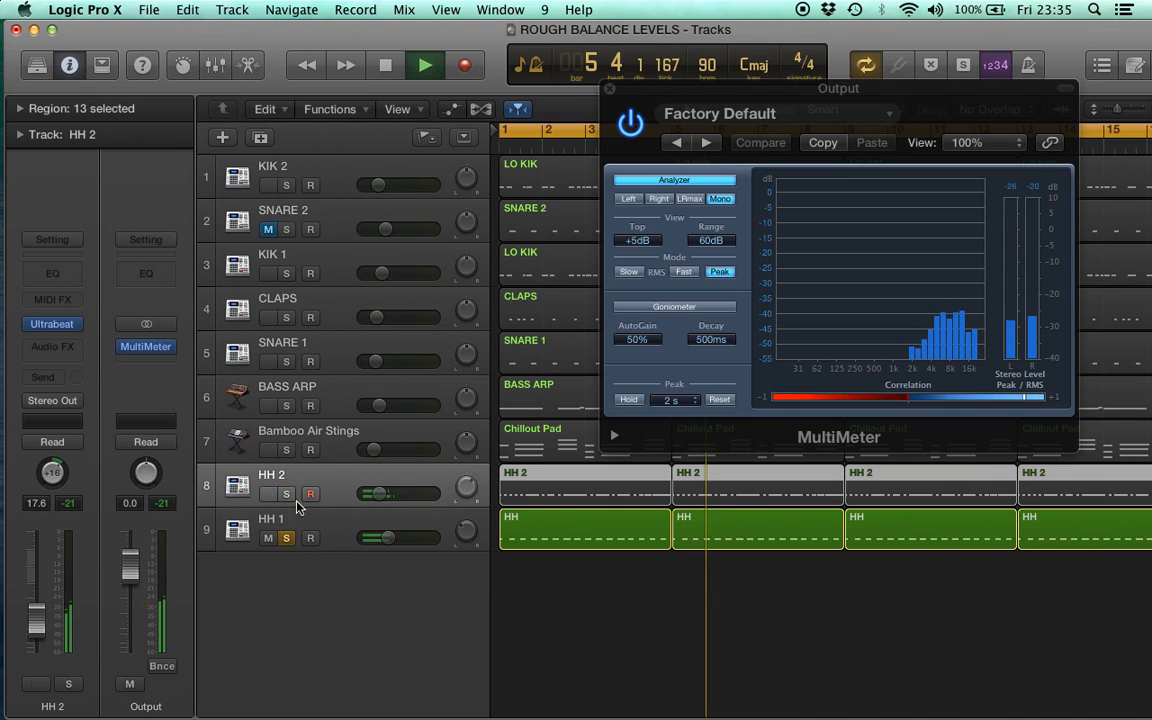
Step: Select the HH 1 track to adjust it in the channel strip
click(290, 520)
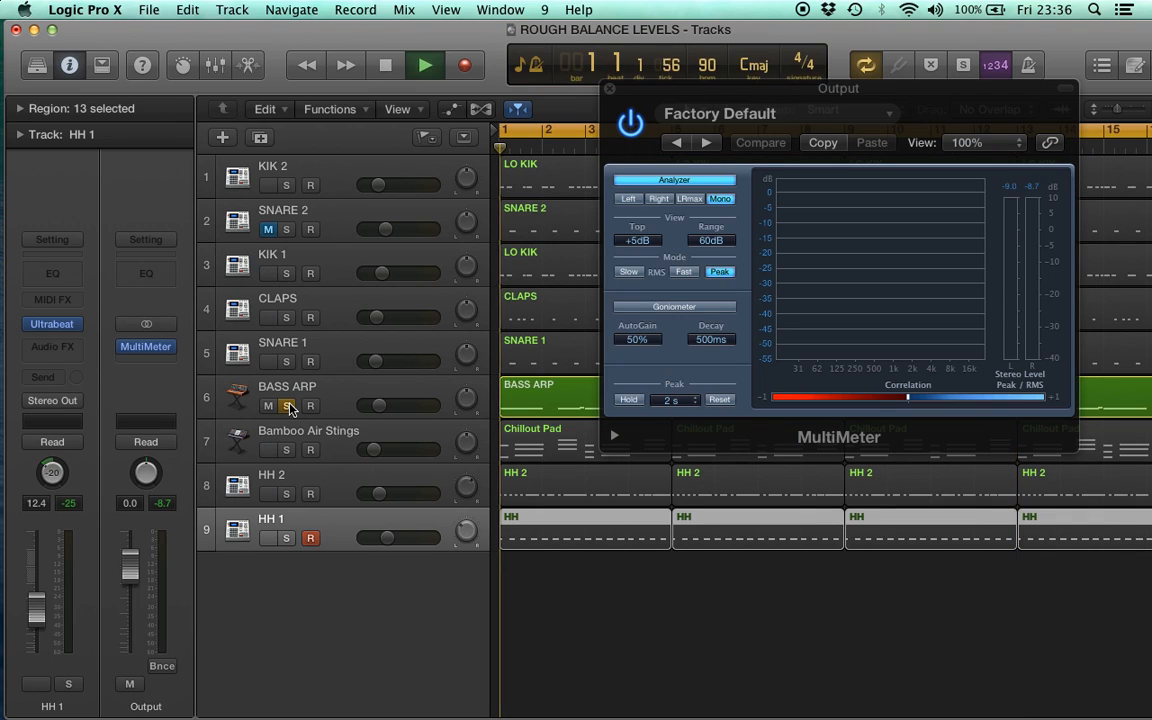
Step: Play BASS ARP with both kicks soloed, then unsolo KIK 1
click(418, 64)
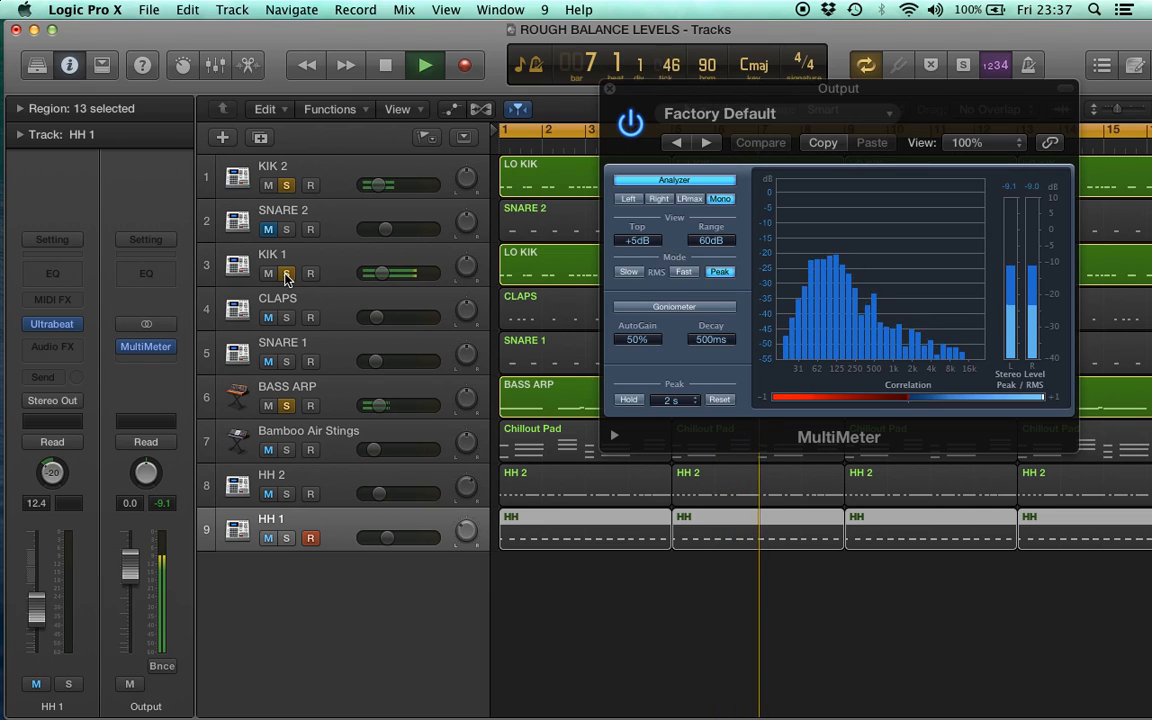
click(425, 64)
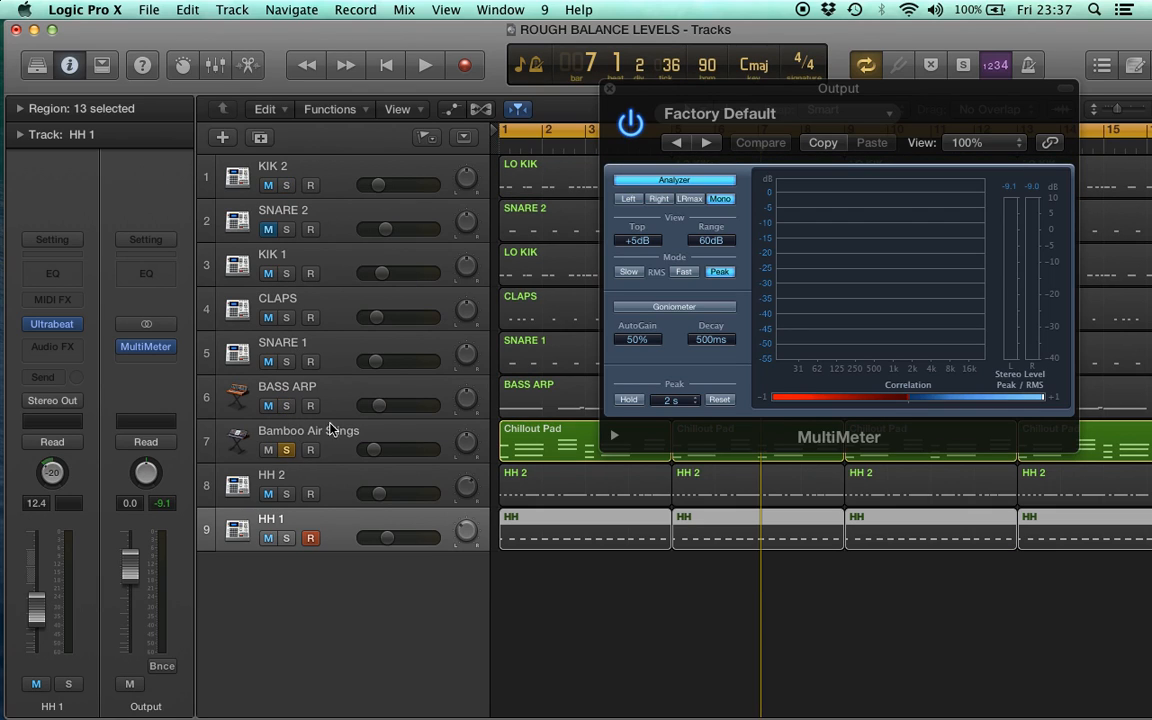
Step: Select the Bamboo Air Stings pad, stop playback, and unsolo it for the full mix
click(417, 64)
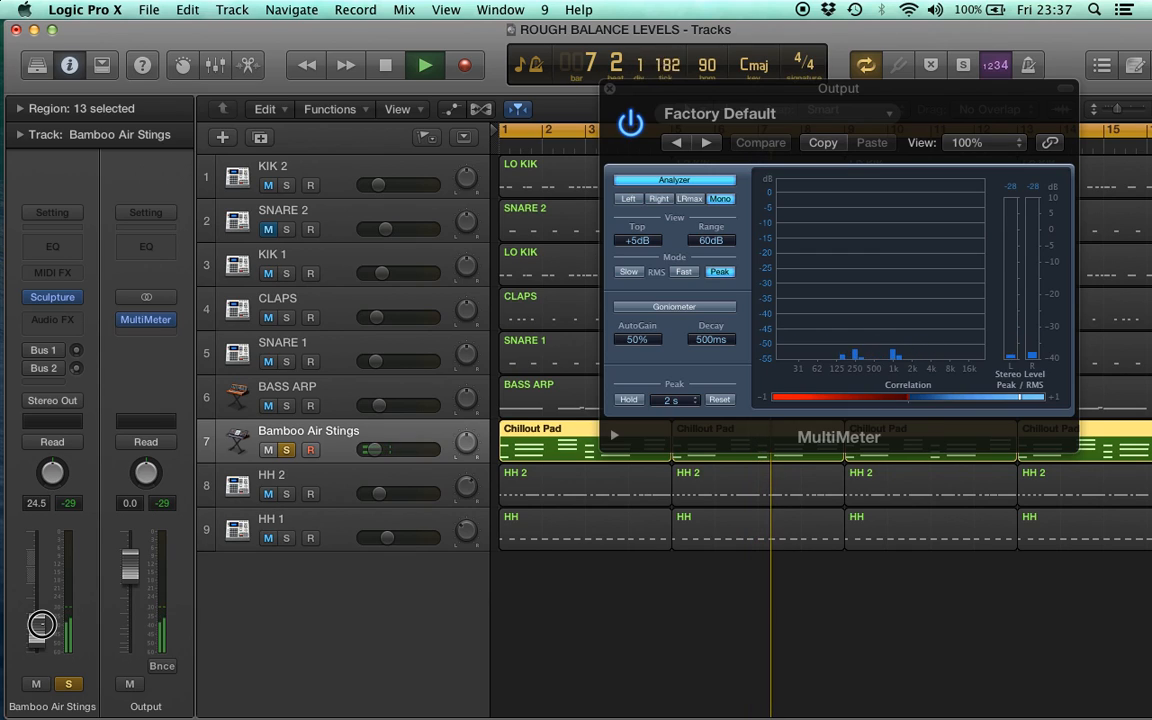
click(428, 65)
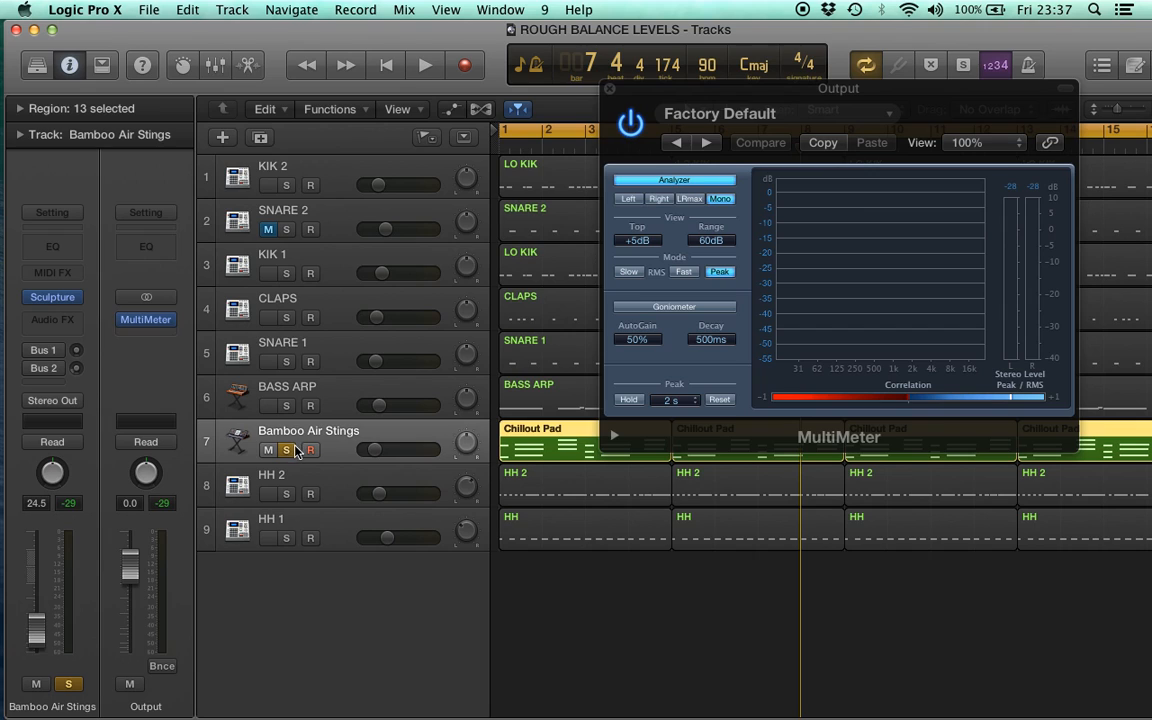
click(418, 65)
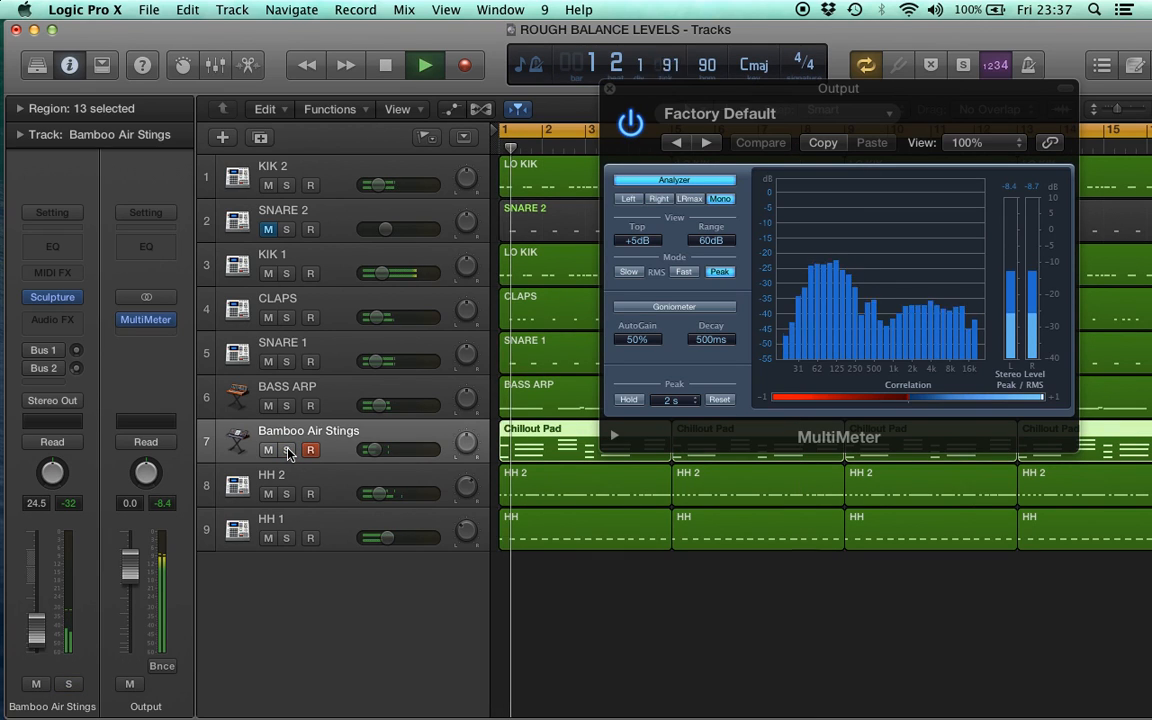